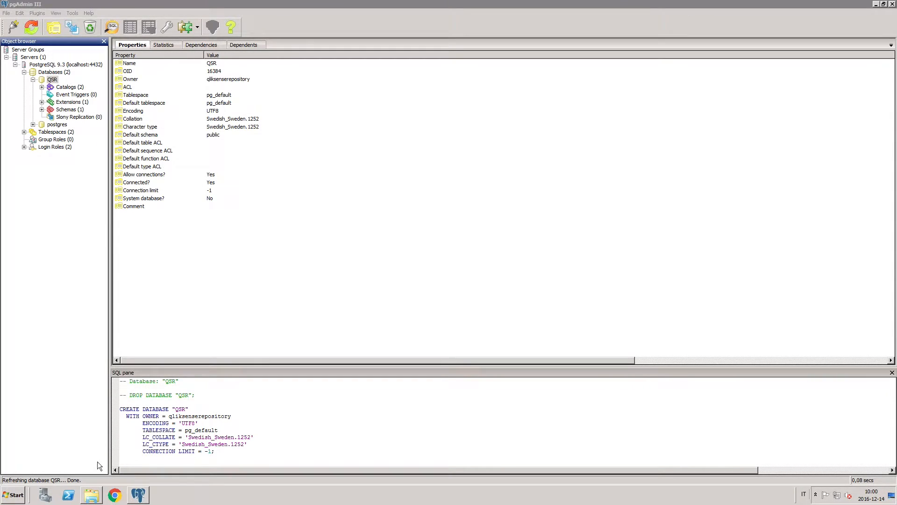
Search 're' from the Start menu to launch Remote Desktop Connection
left_click(14, 494)
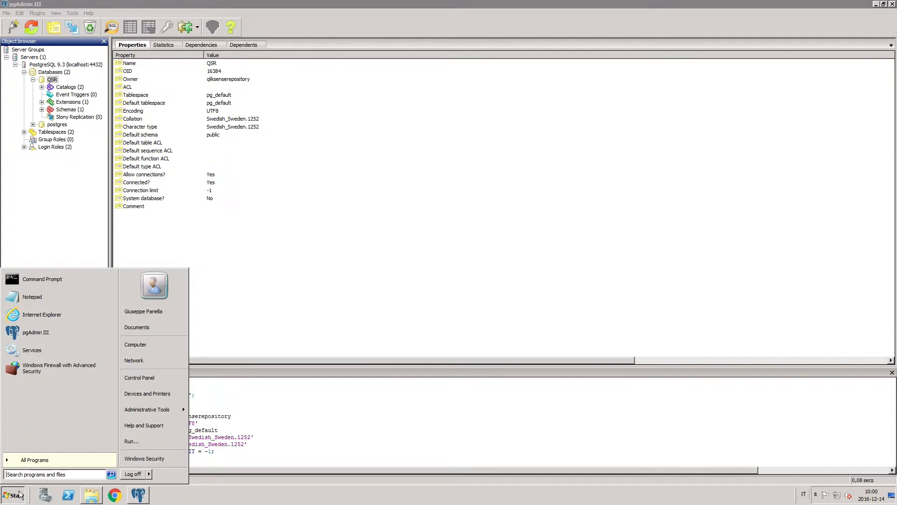
type("re")
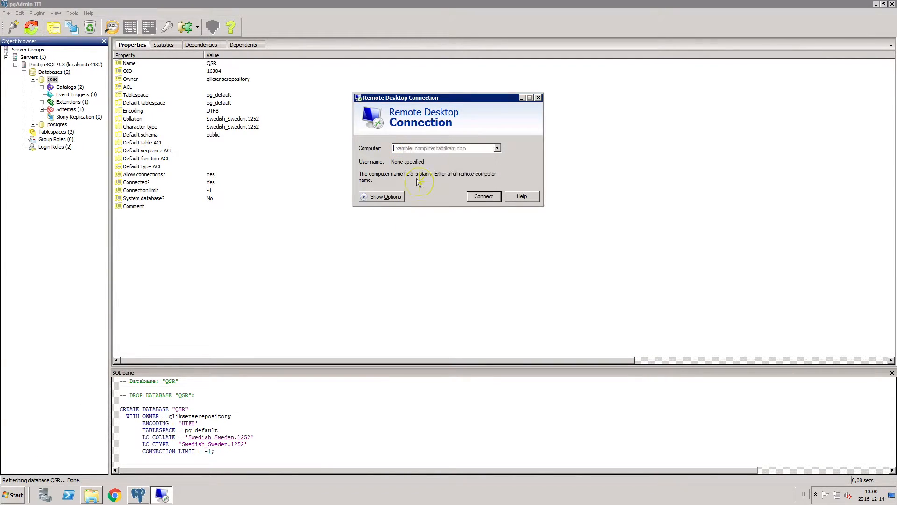
Connect to 10.76.136.75 with the password, accepting the certificate warning
left_click(483, 196)
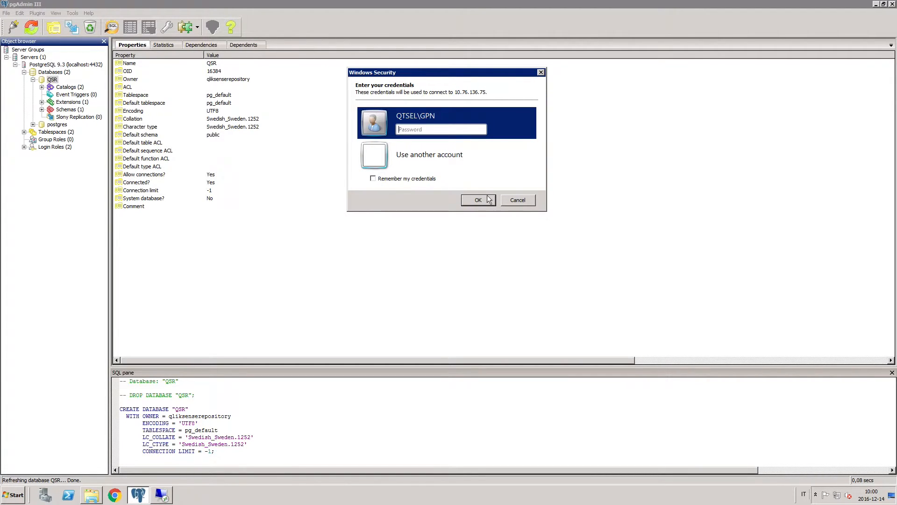
type("password")
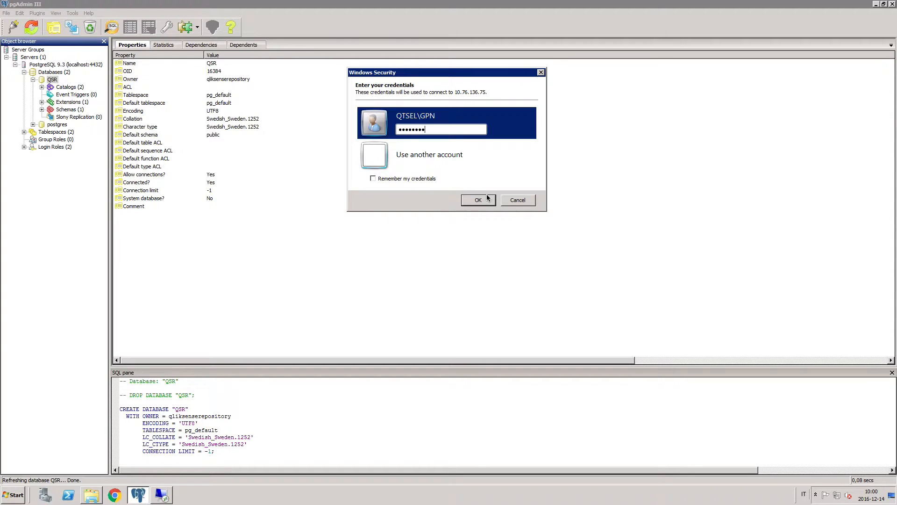
left_click(478, 200)
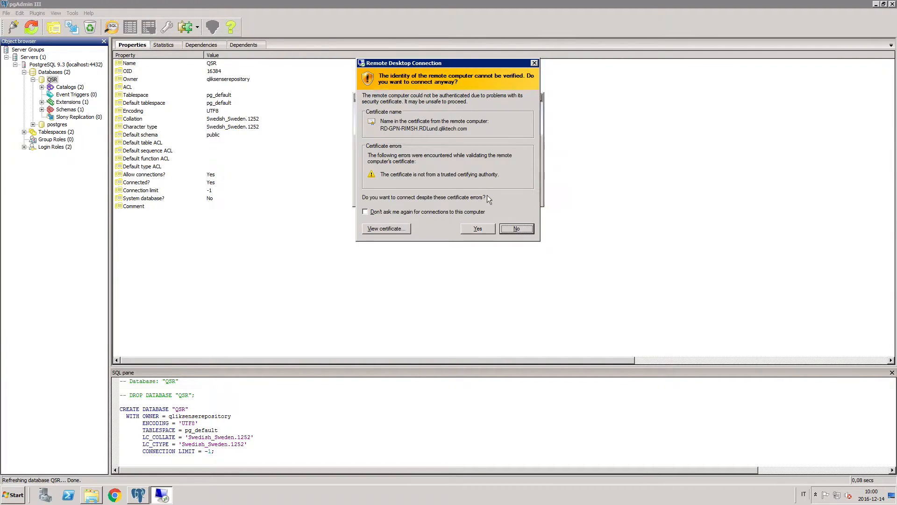
left_click(477, 229)
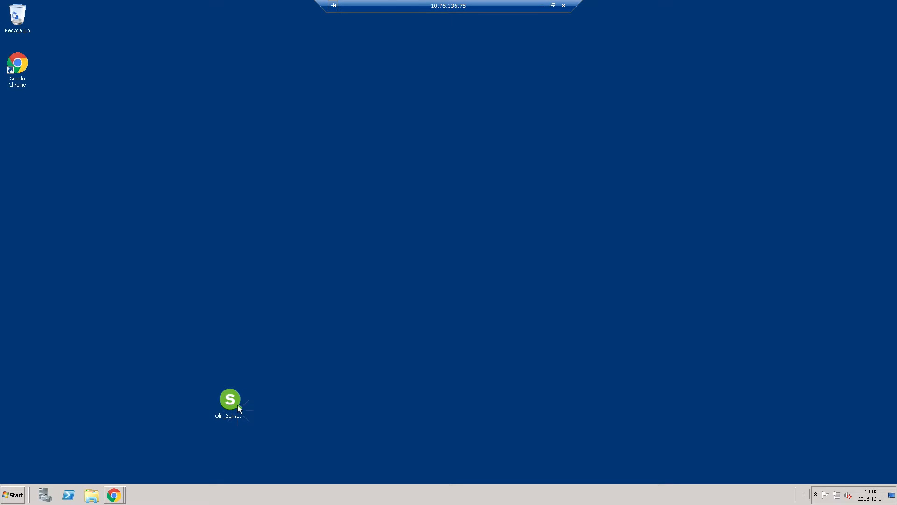
Launch the Qlik_Sense setup, choose Install, and accept the license agreement
double_click(230, 399)
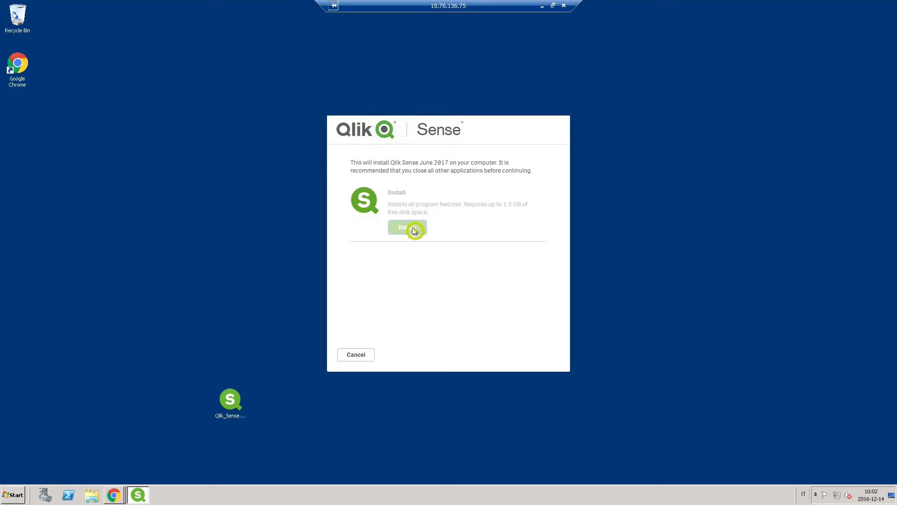
left_click(408, 227)
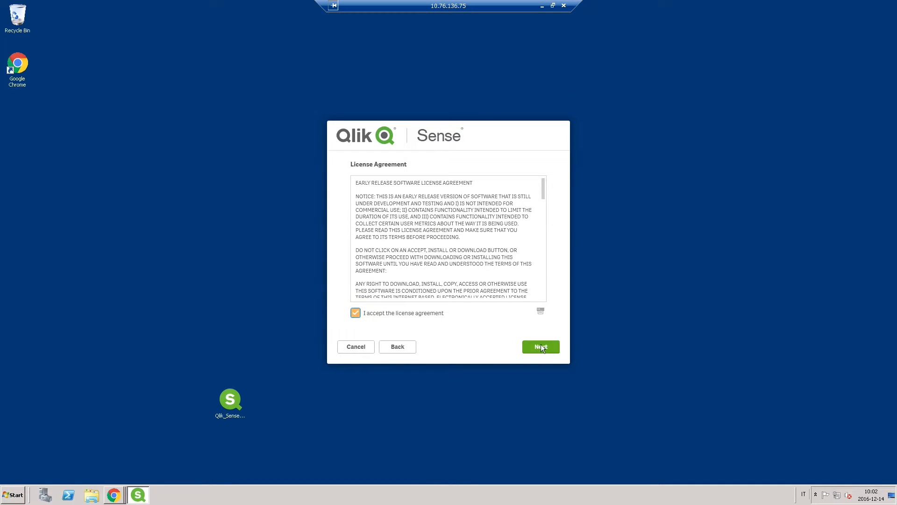
left_click(540, 346)
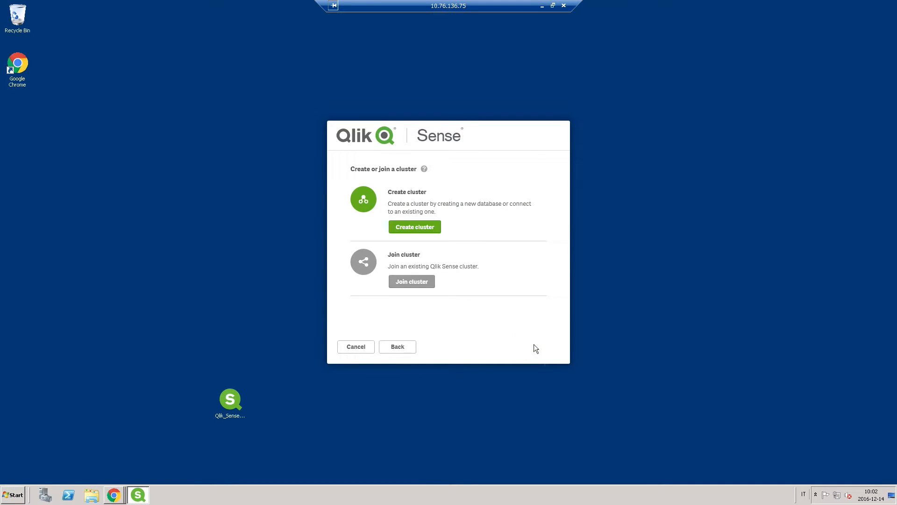
mouse_move(412, 286)
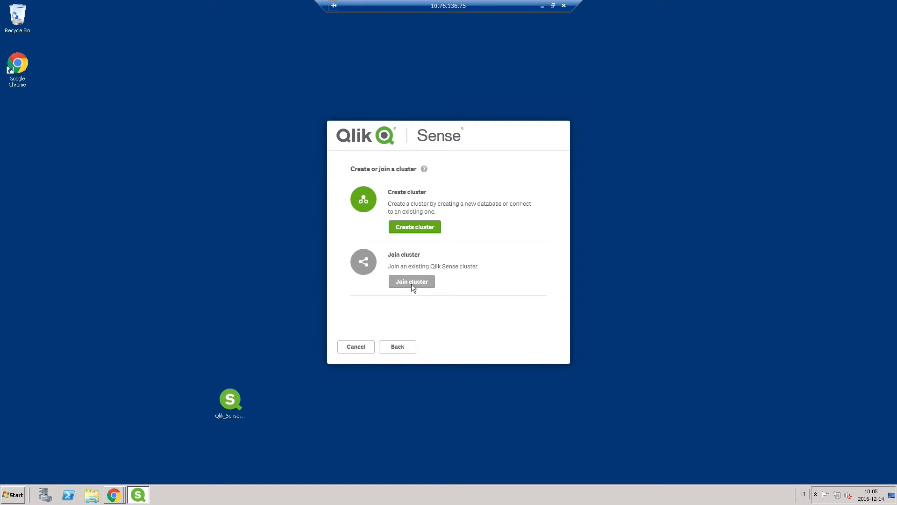
Join the existing cluster using database port 4432, user qliksenserepository and password
left_click(411, 281)
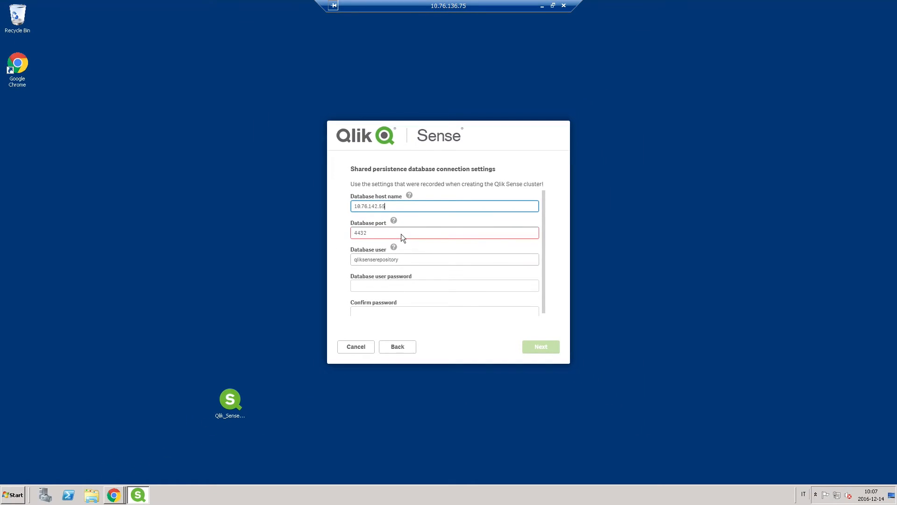
type("***")
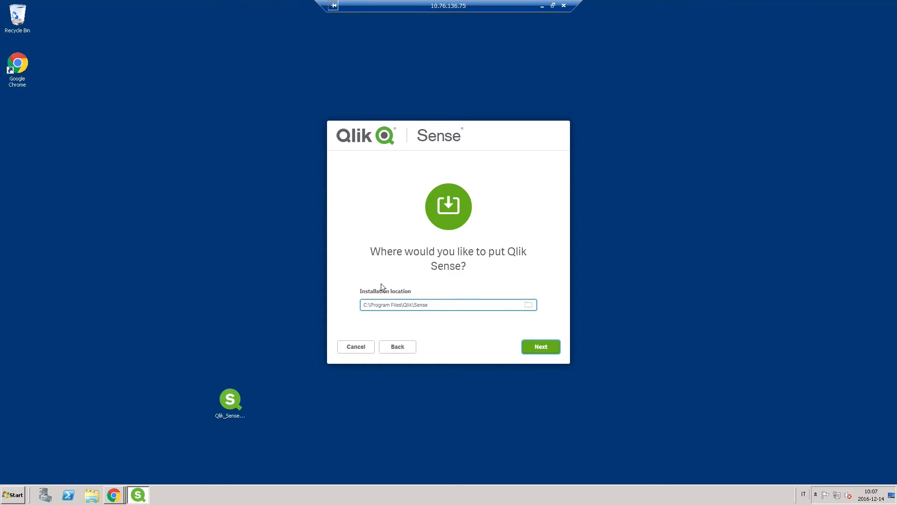
mouse_move(527, 343)
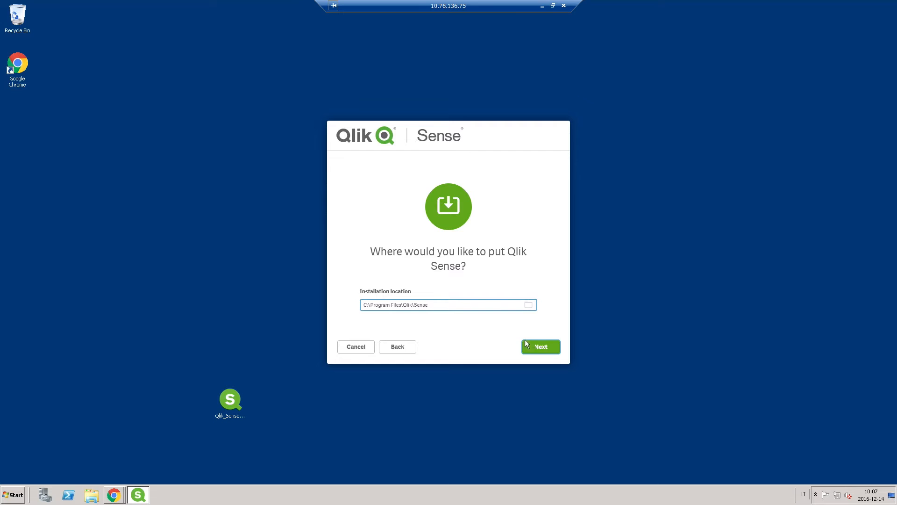
Keep the default location, confirm the service credentials, and begin installing
left_click(540, 346)
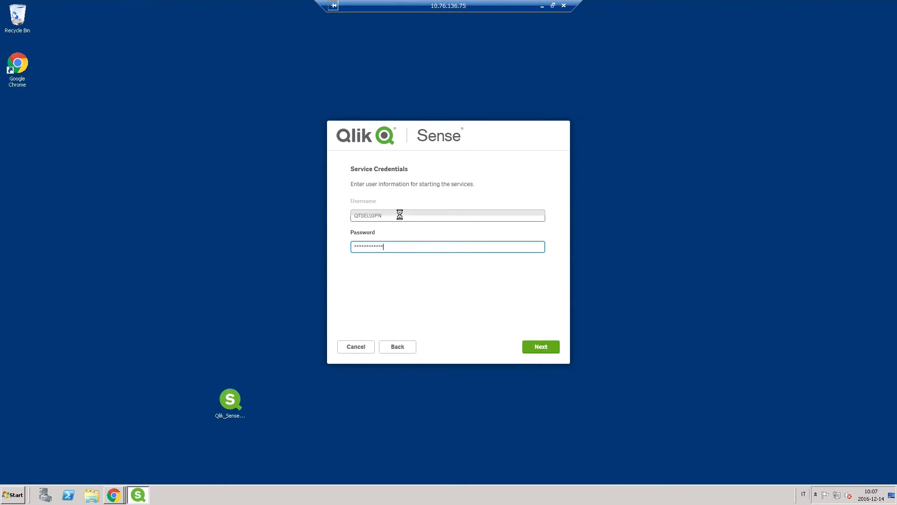
left_click(540, 346)
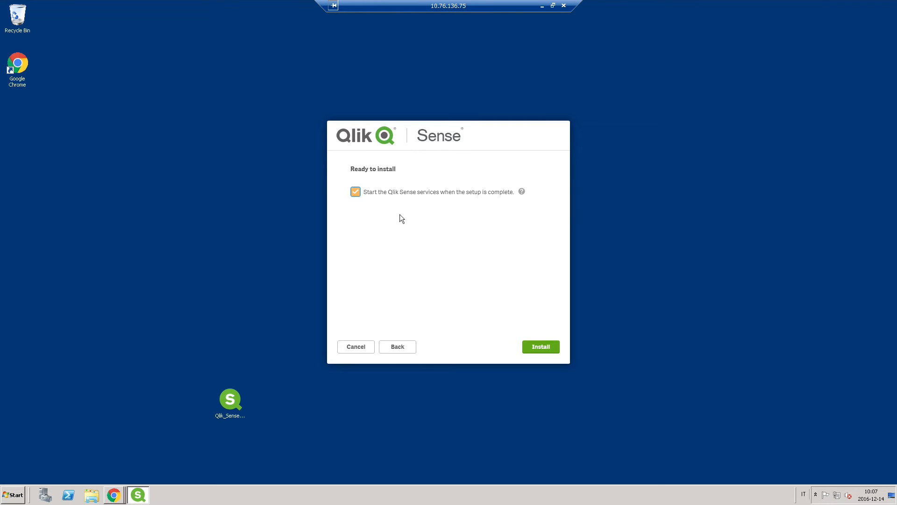
left_click(541, 346)
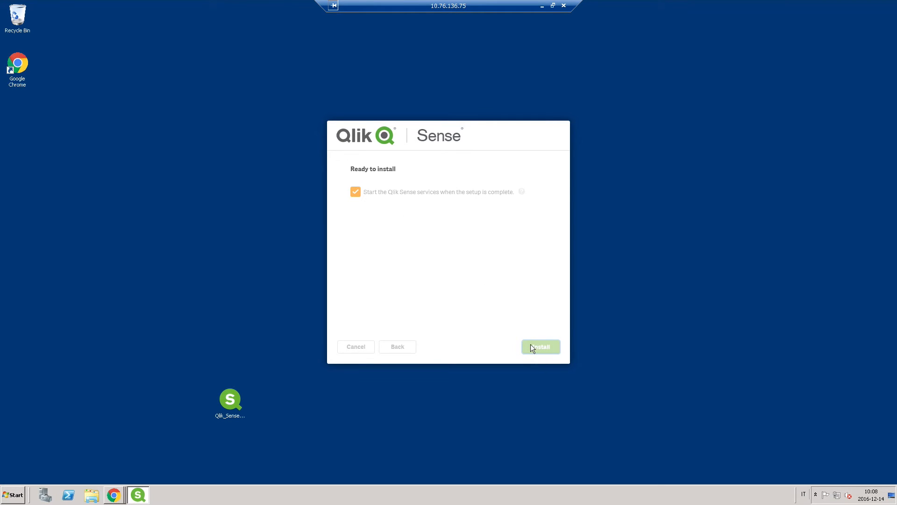
left_click(541, 346)
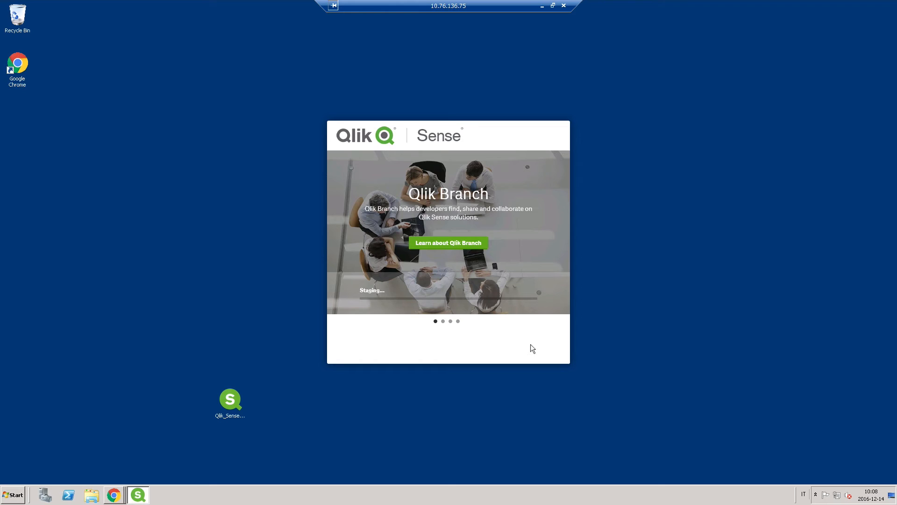